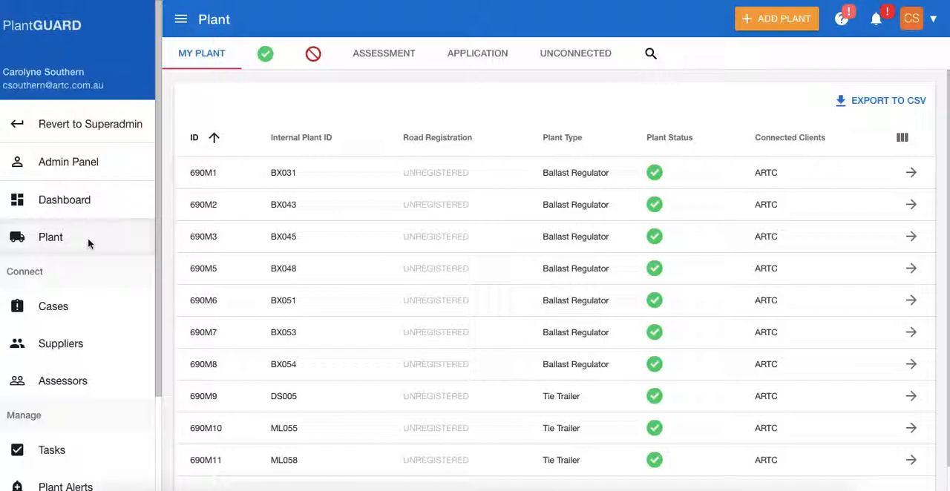
mouse_move(525, 121)
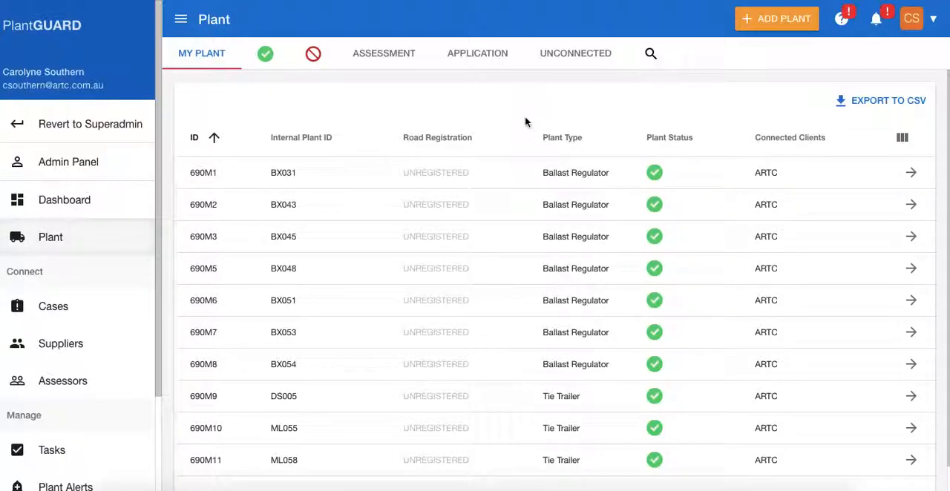
mouse_move(508, 97)
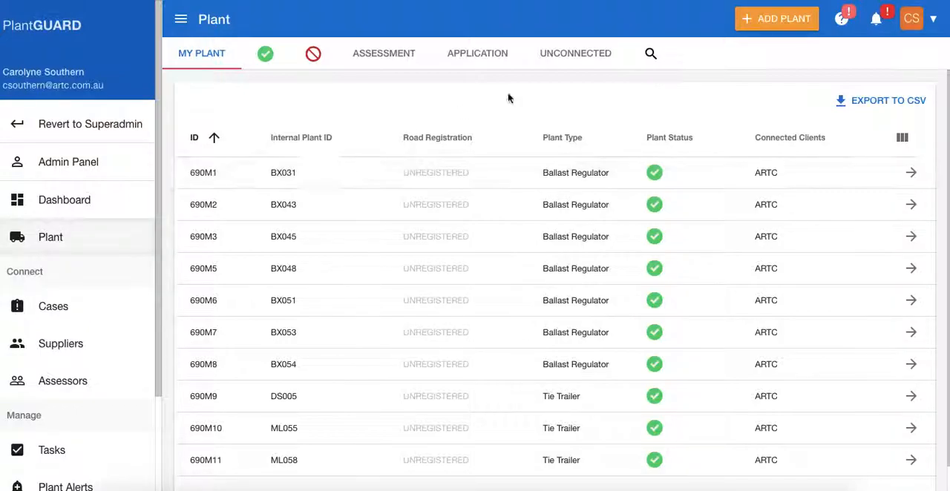
mouse_move(530, 60)
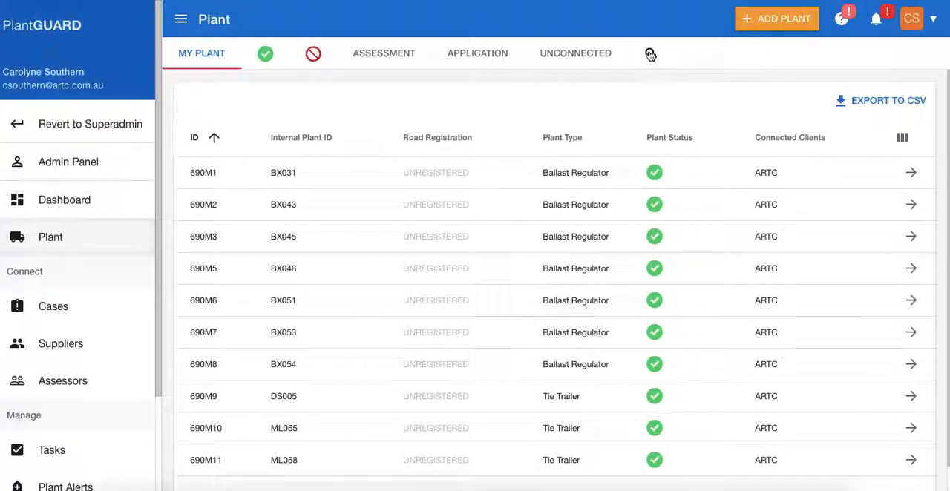
Open Advanced Search, remove the supplier filter, and enter plant ID 714M11
left_click(650, 53)
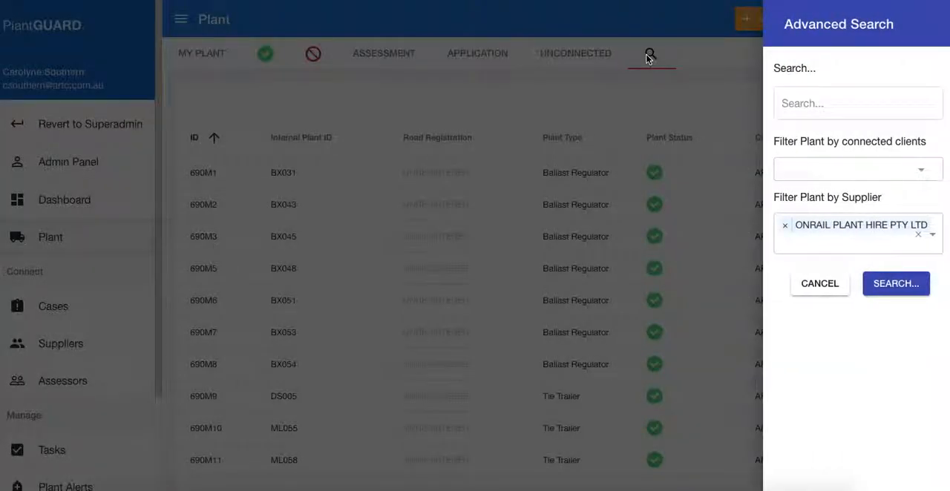
left_click(857, 103)
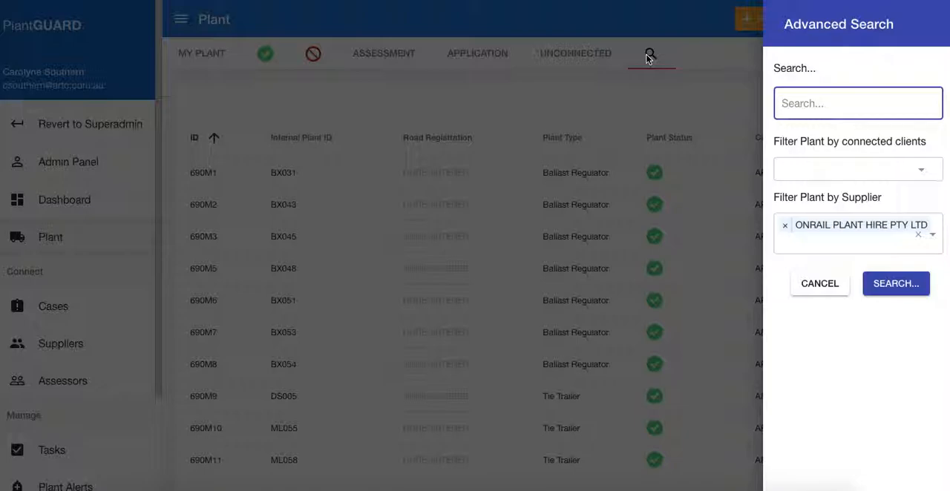
mouse_move(708, 78)
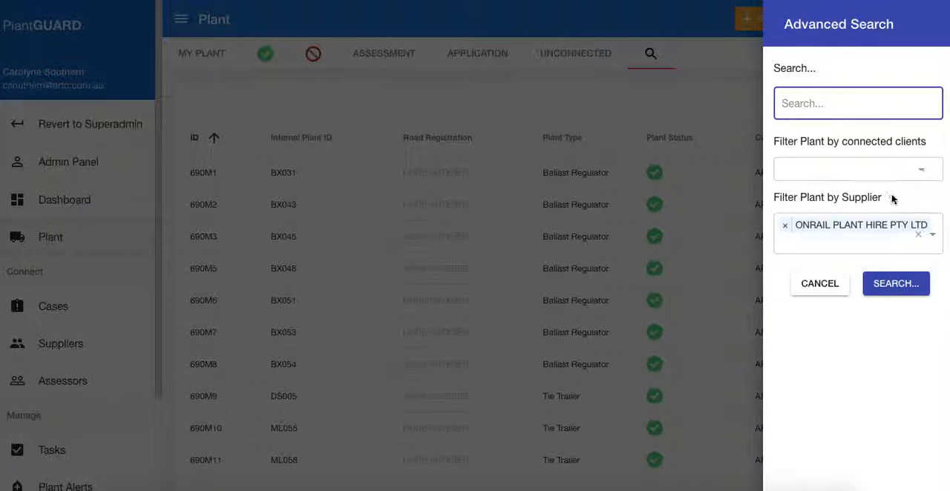
left_click(784, 234)
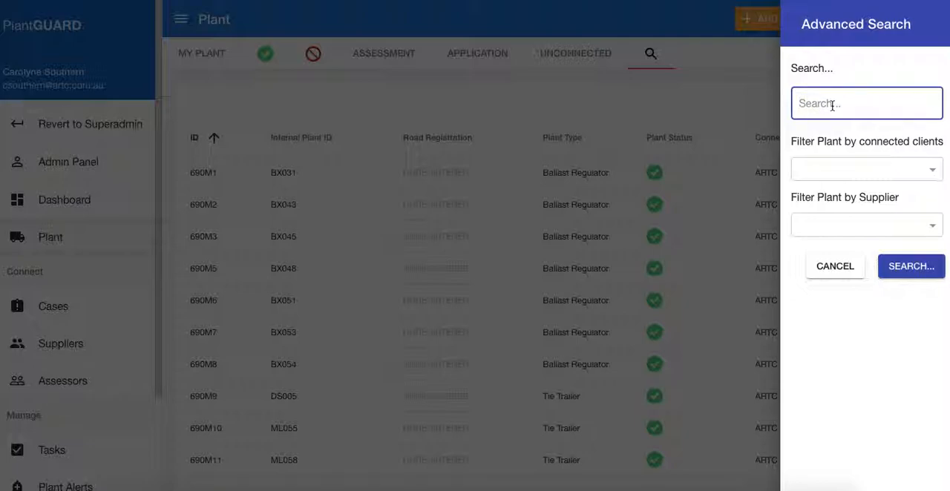
type("714M")
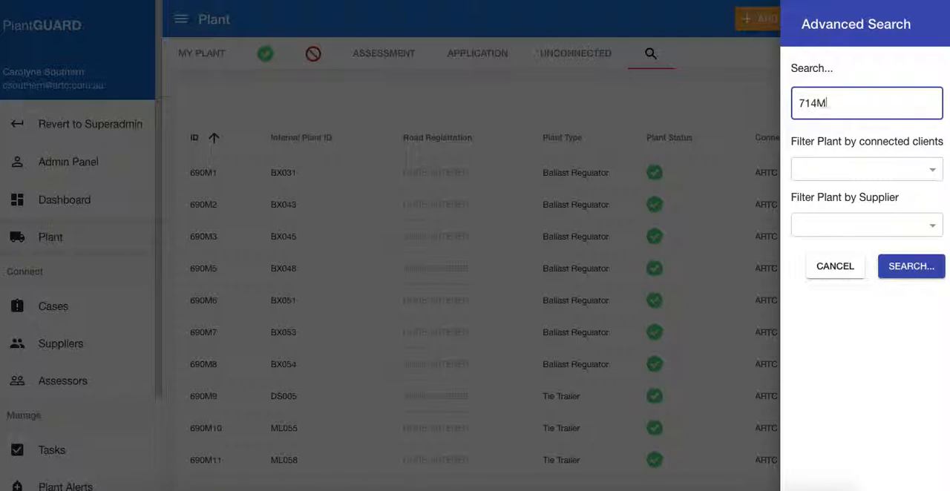
type("11")
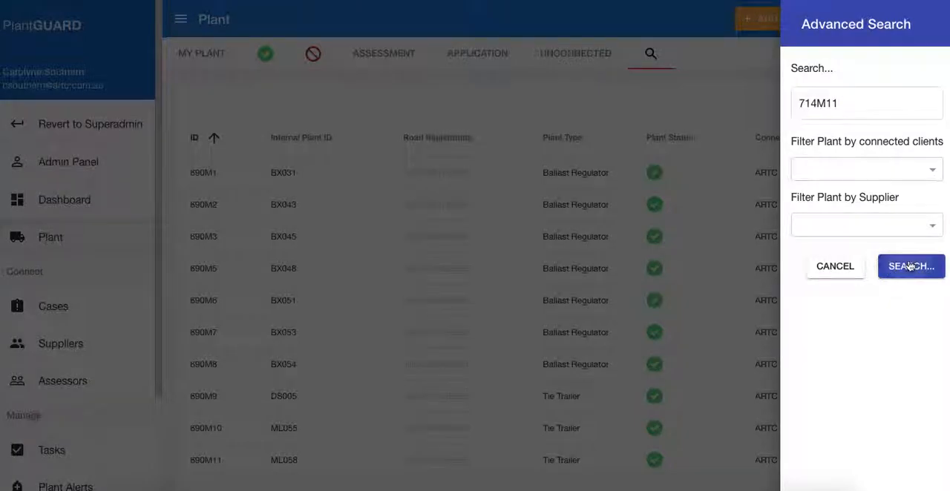
Search for 714M11, review the excavator's details, then return to the filtered list
left_click(911, 265)
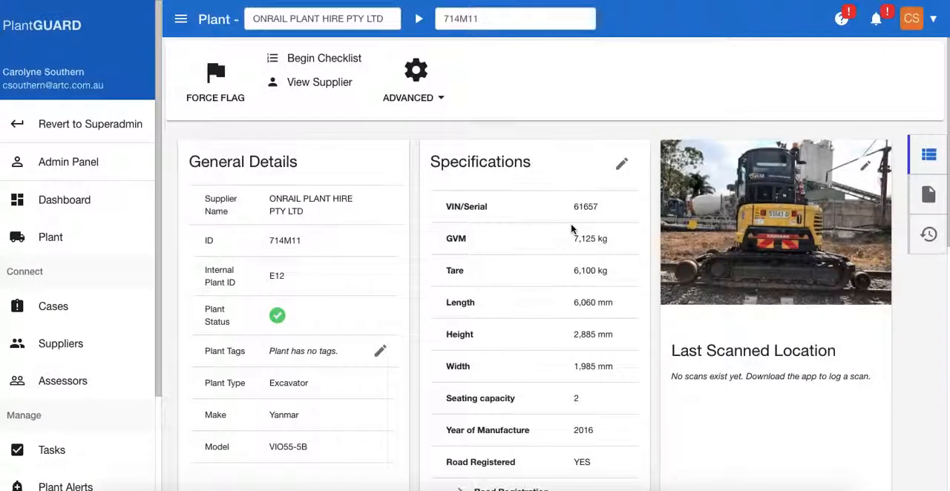
left_click(181, 19)
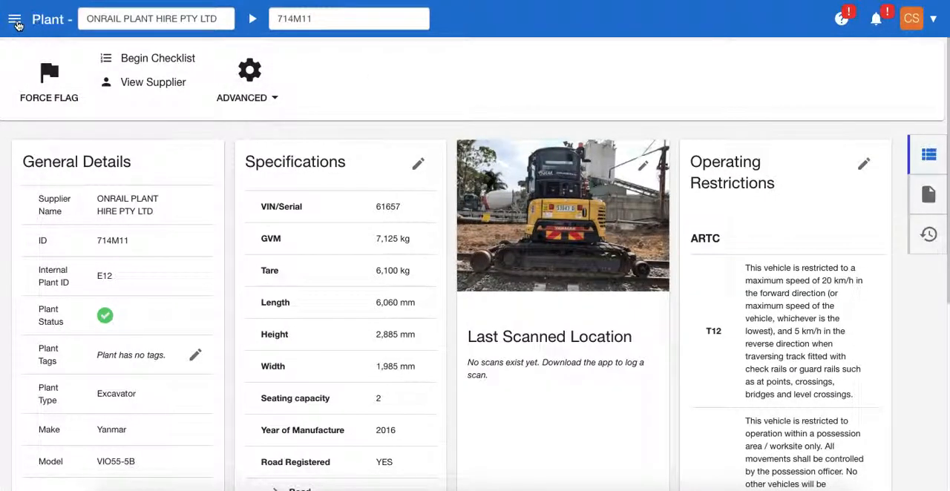
left_click(14, 18)
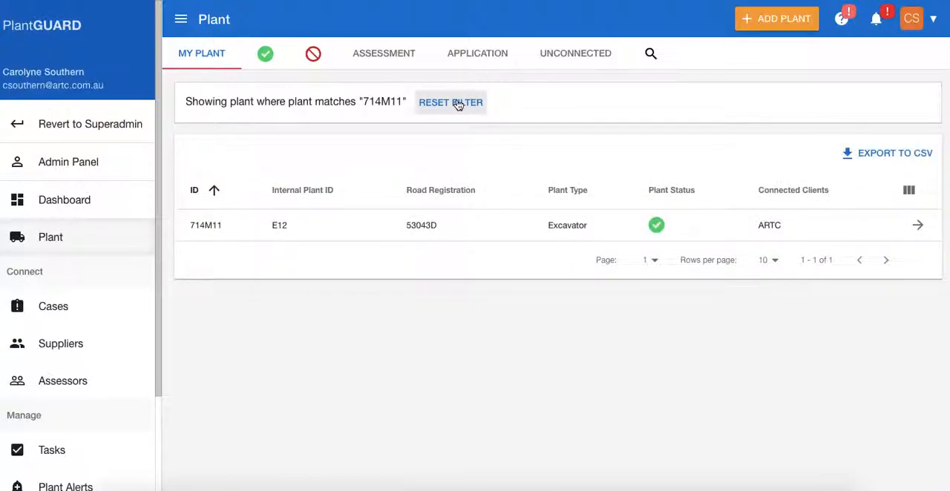
Reset the ID filter and search plant by supplier ONRAIL PLANT HIRE PTY LTD
left_click(450, 103)
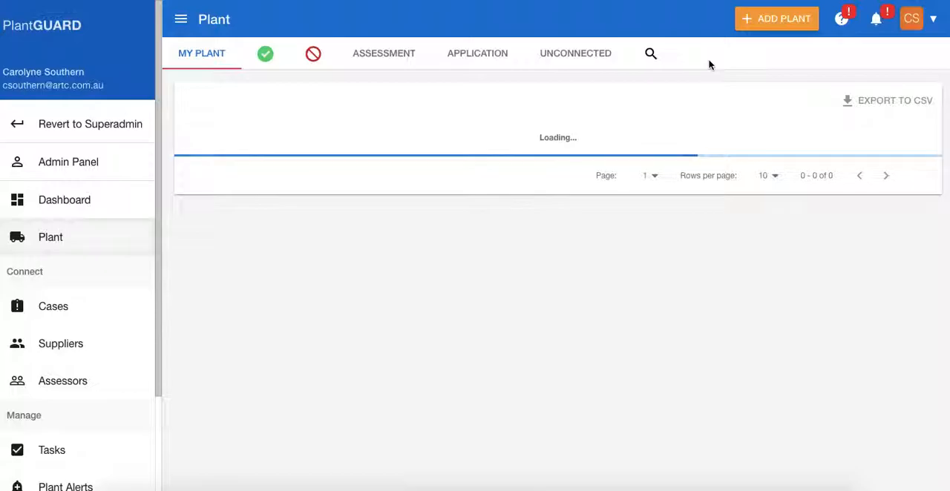
left_click(650, 53)
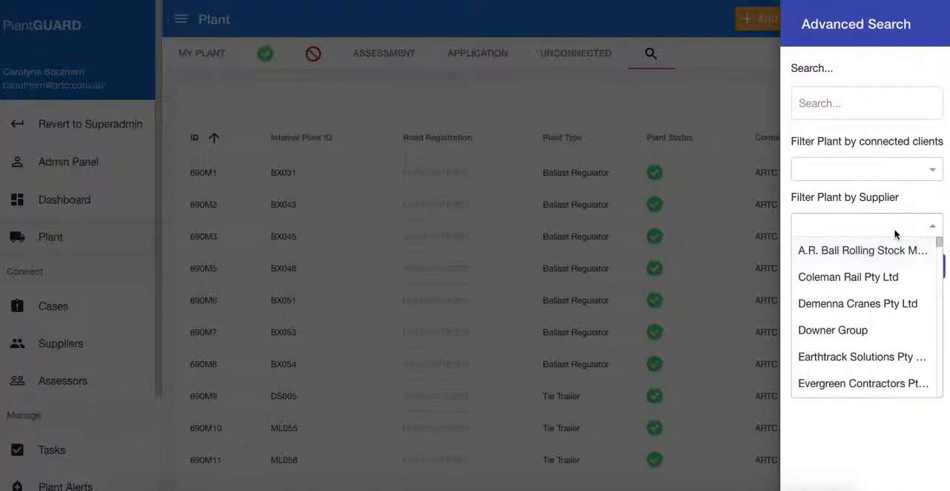
type("onr")
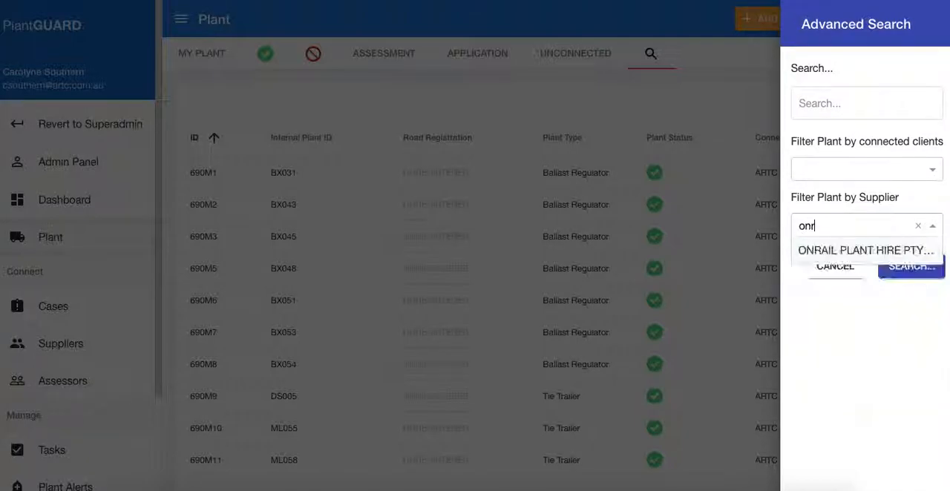
left_click(865, 250)
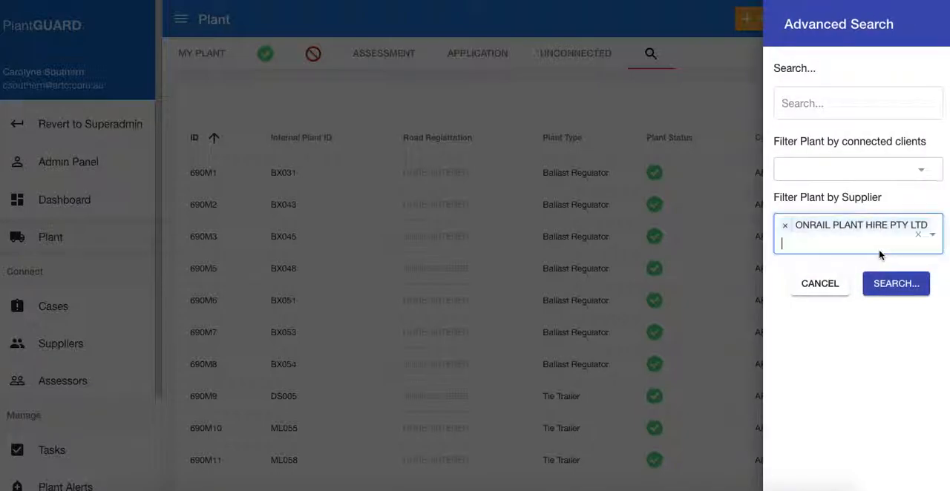
left_click(895, 283)
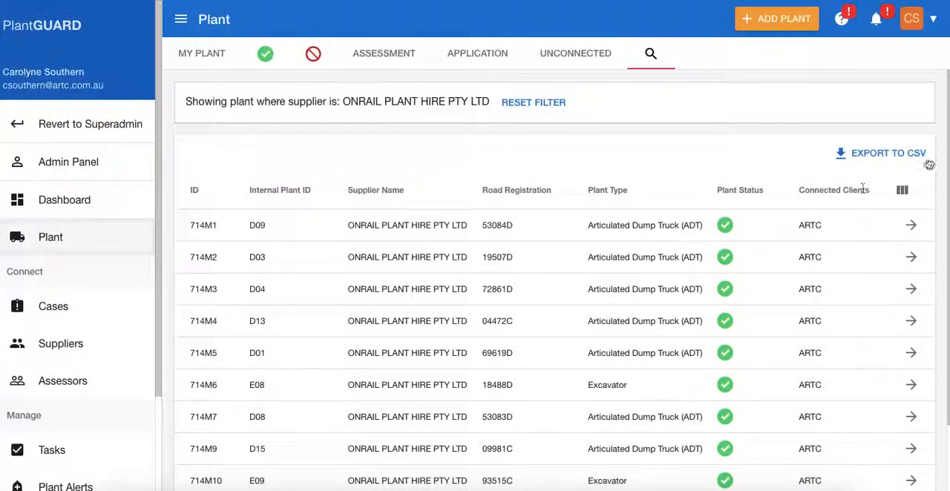
Scroll down the Onrail plant list and open the Rows per page choices
scroll("down", 3)
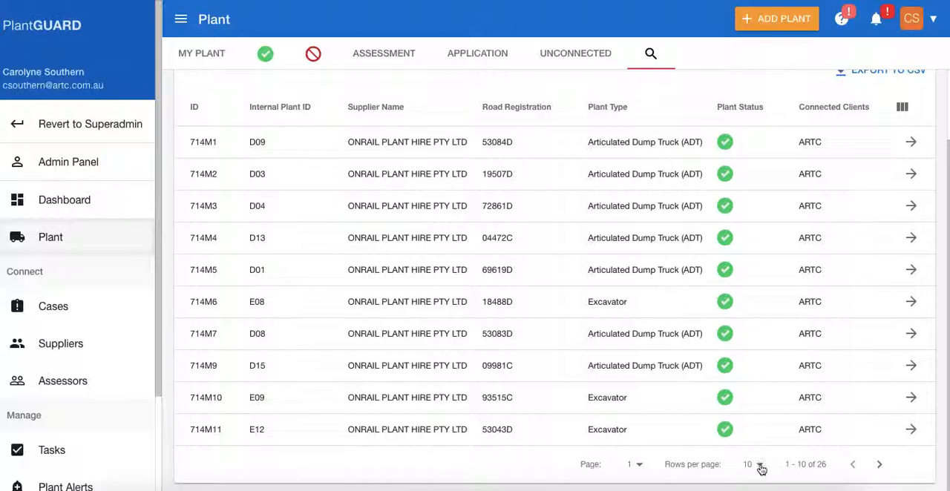
left_click(753, 464)
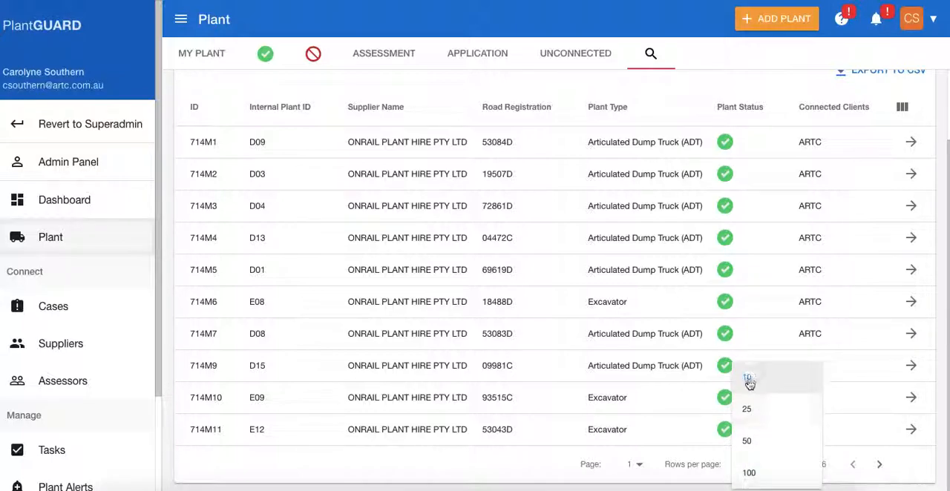
mouse_move(488, 460)
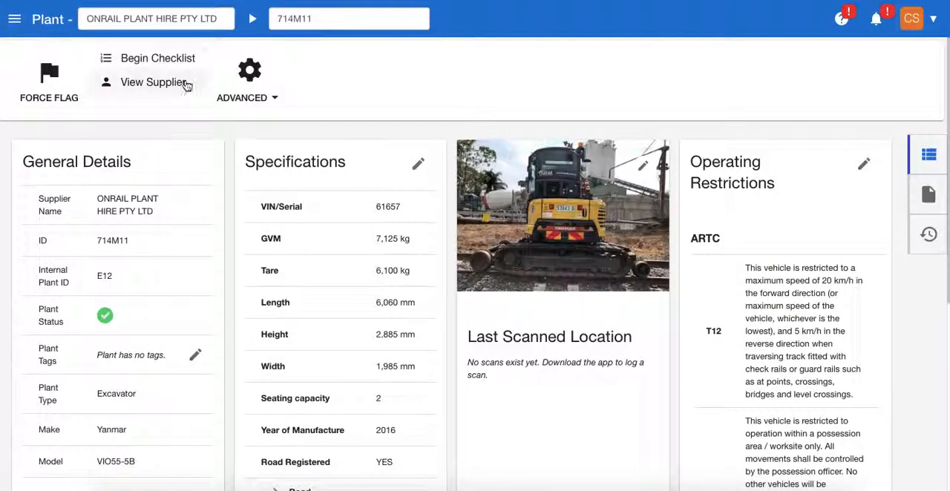
mouse_move(467, 63)
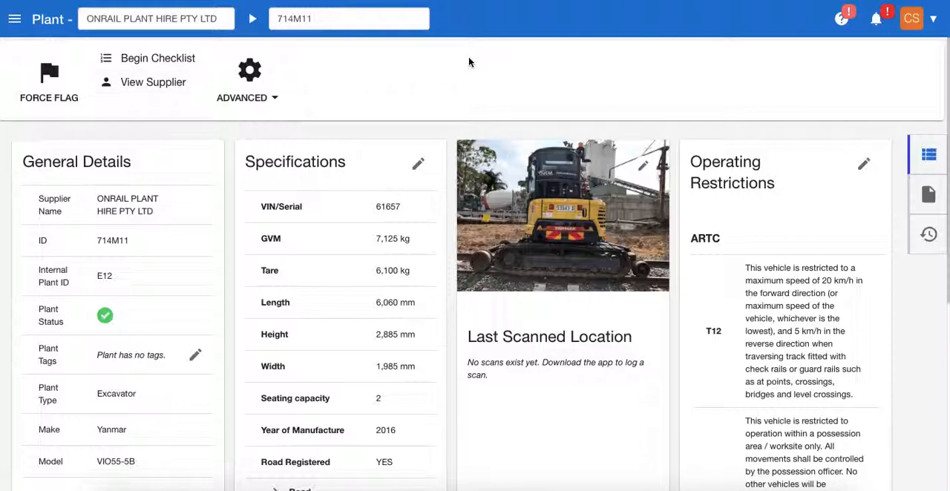
mouse_move(91, 303)
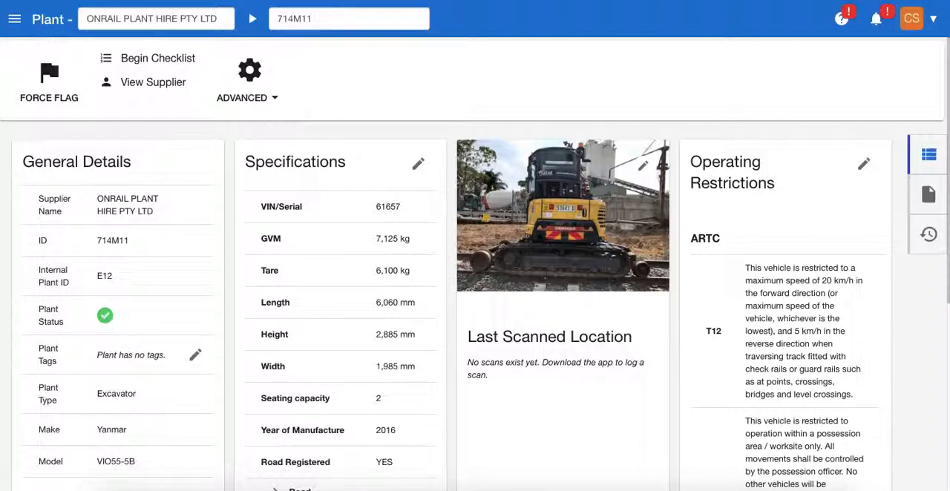
scroll("down", 3)
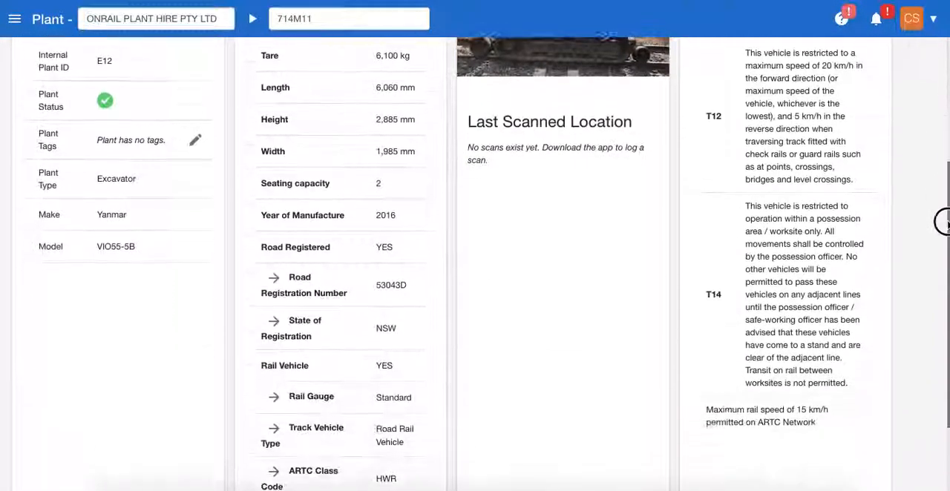
scroll("down", 3)
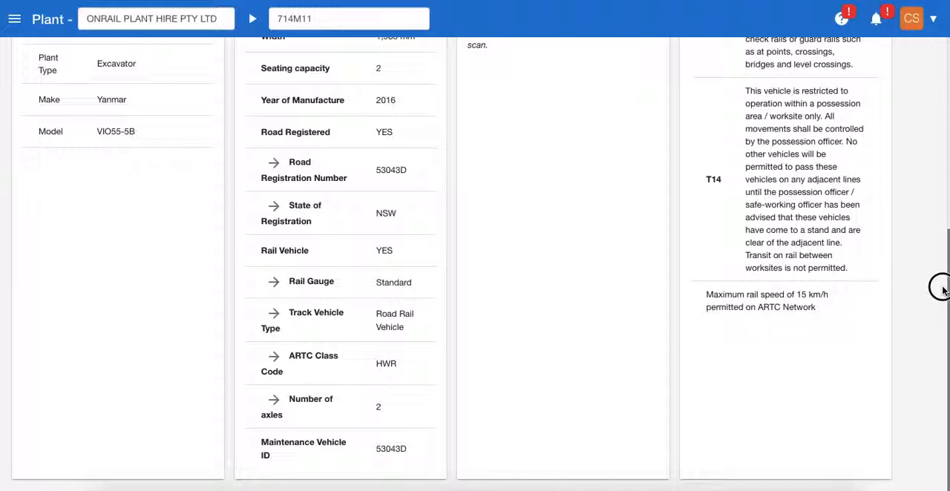
scroll("up", 3)
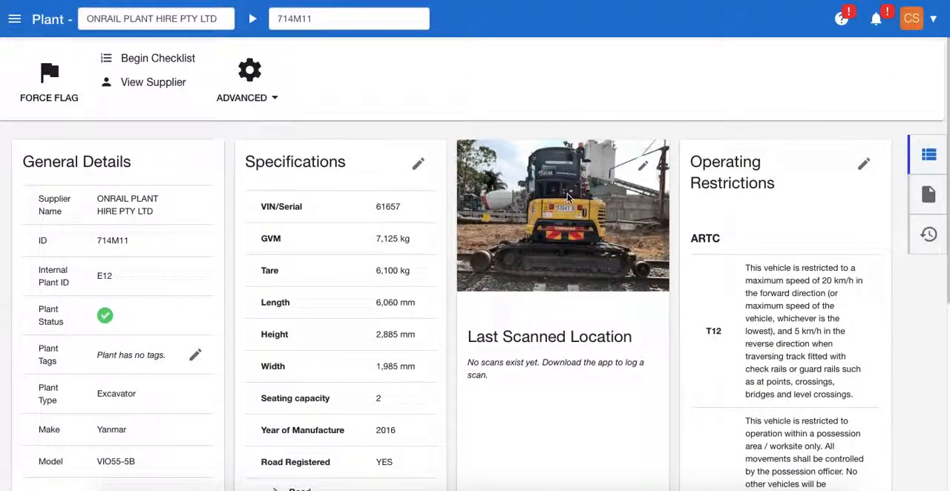
mouse_move(797, 177)
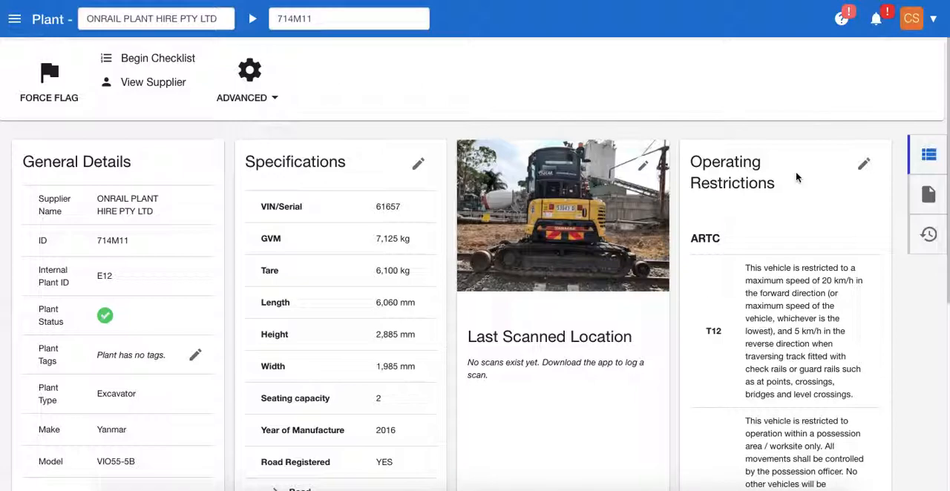
scroll("down", 3)
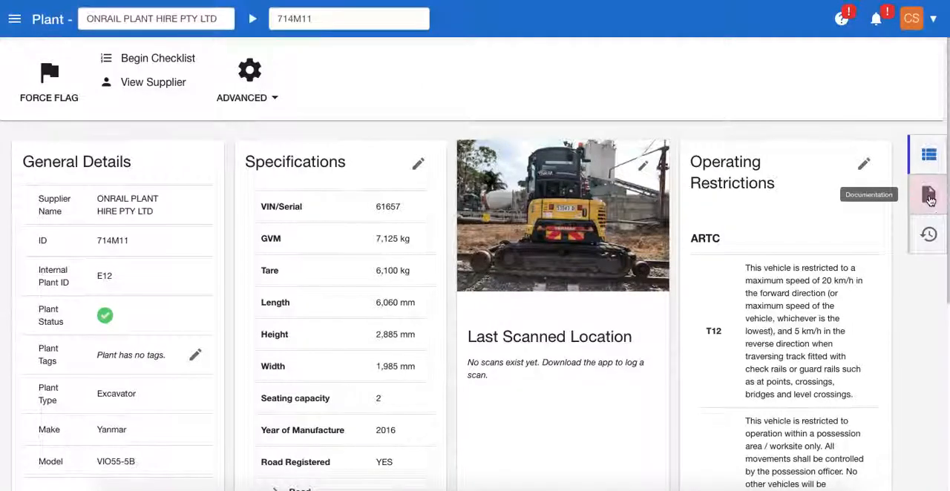
left_click(927, 194)
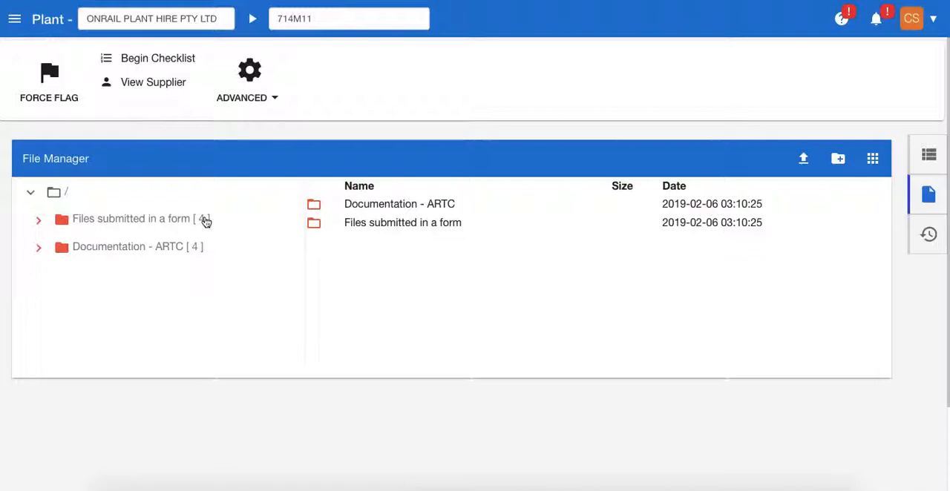
mouse_move(405, 285)
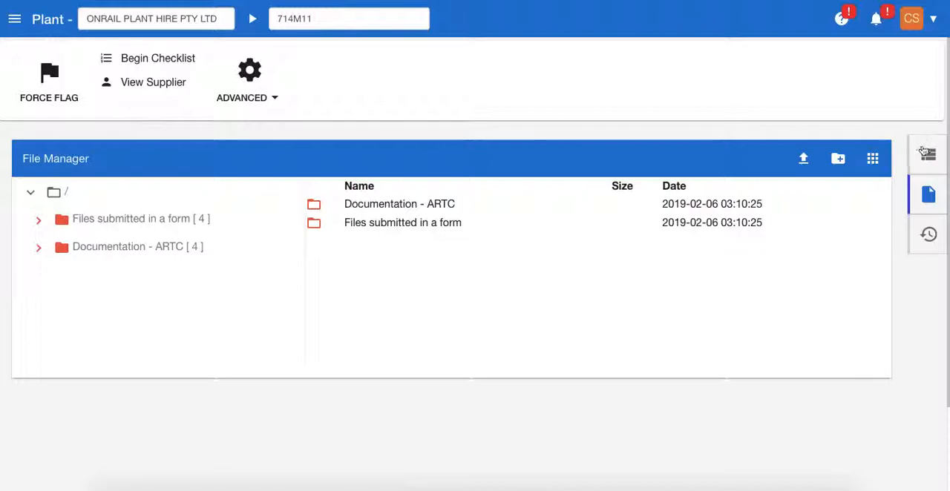
left_click(927, 153)
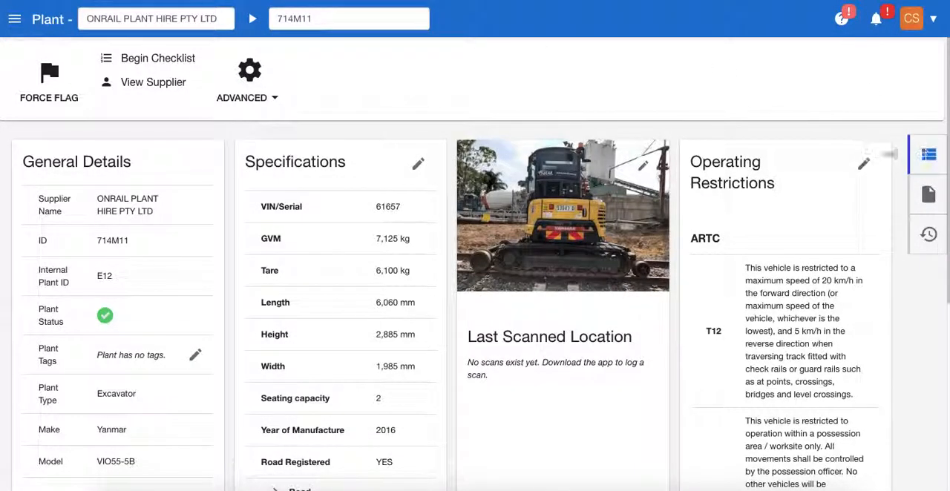
Go to the Plant list, reset the supplier filter, and open Advanced Search
left_click(15, 18)
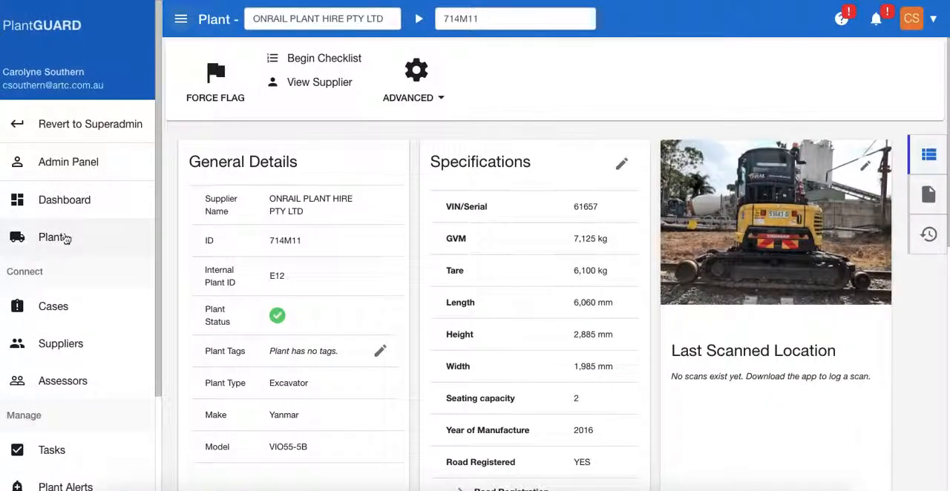
left_click(50, 237)
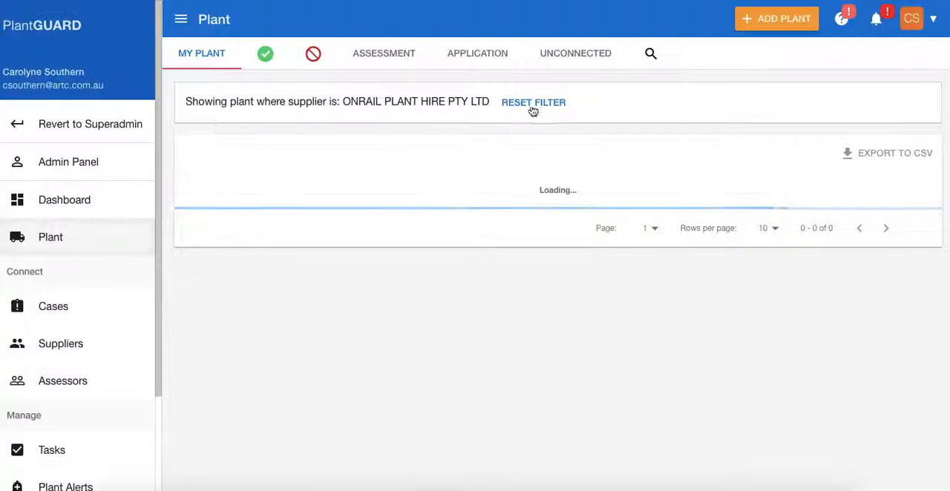
left_click(533, 101)
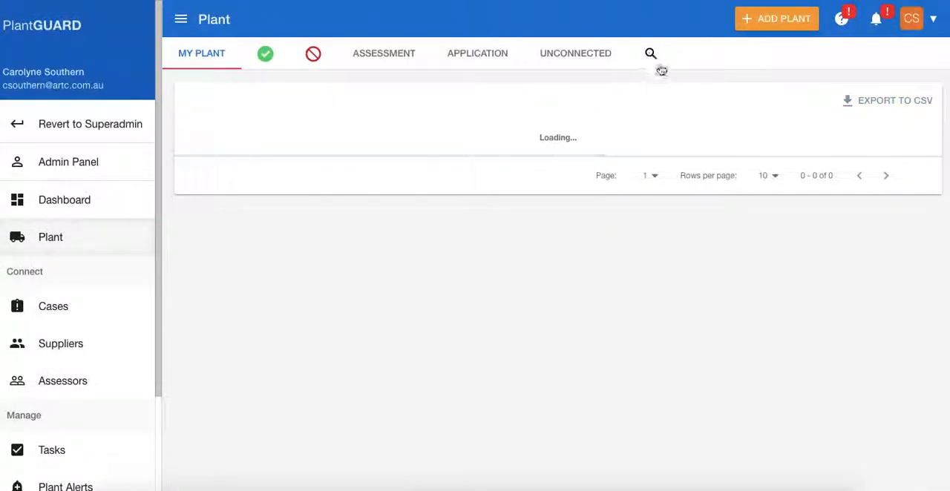
left_click(651, 53)
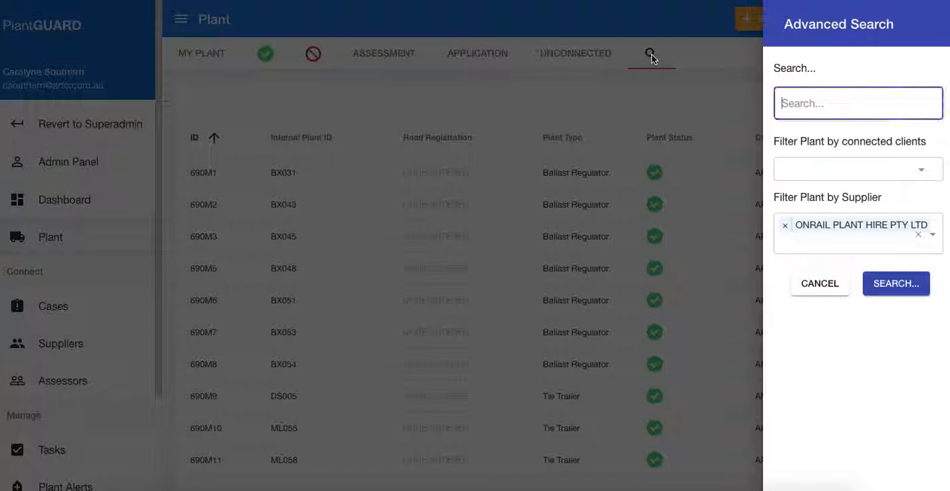